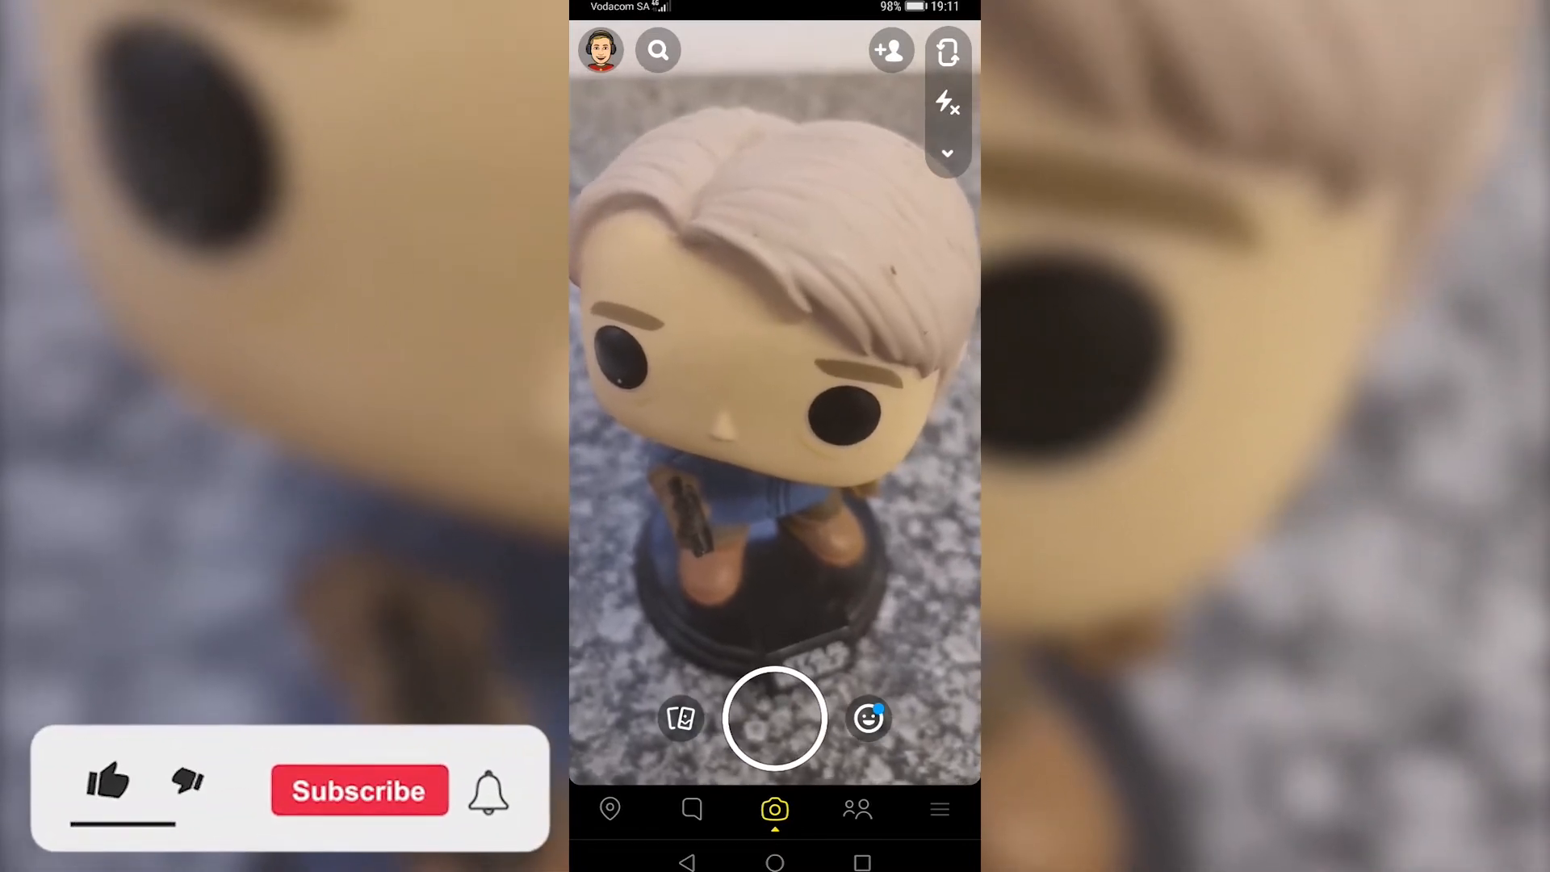
- Leave the Snapchat camera view and head to the snapchat.com website
left_click(106, 790)
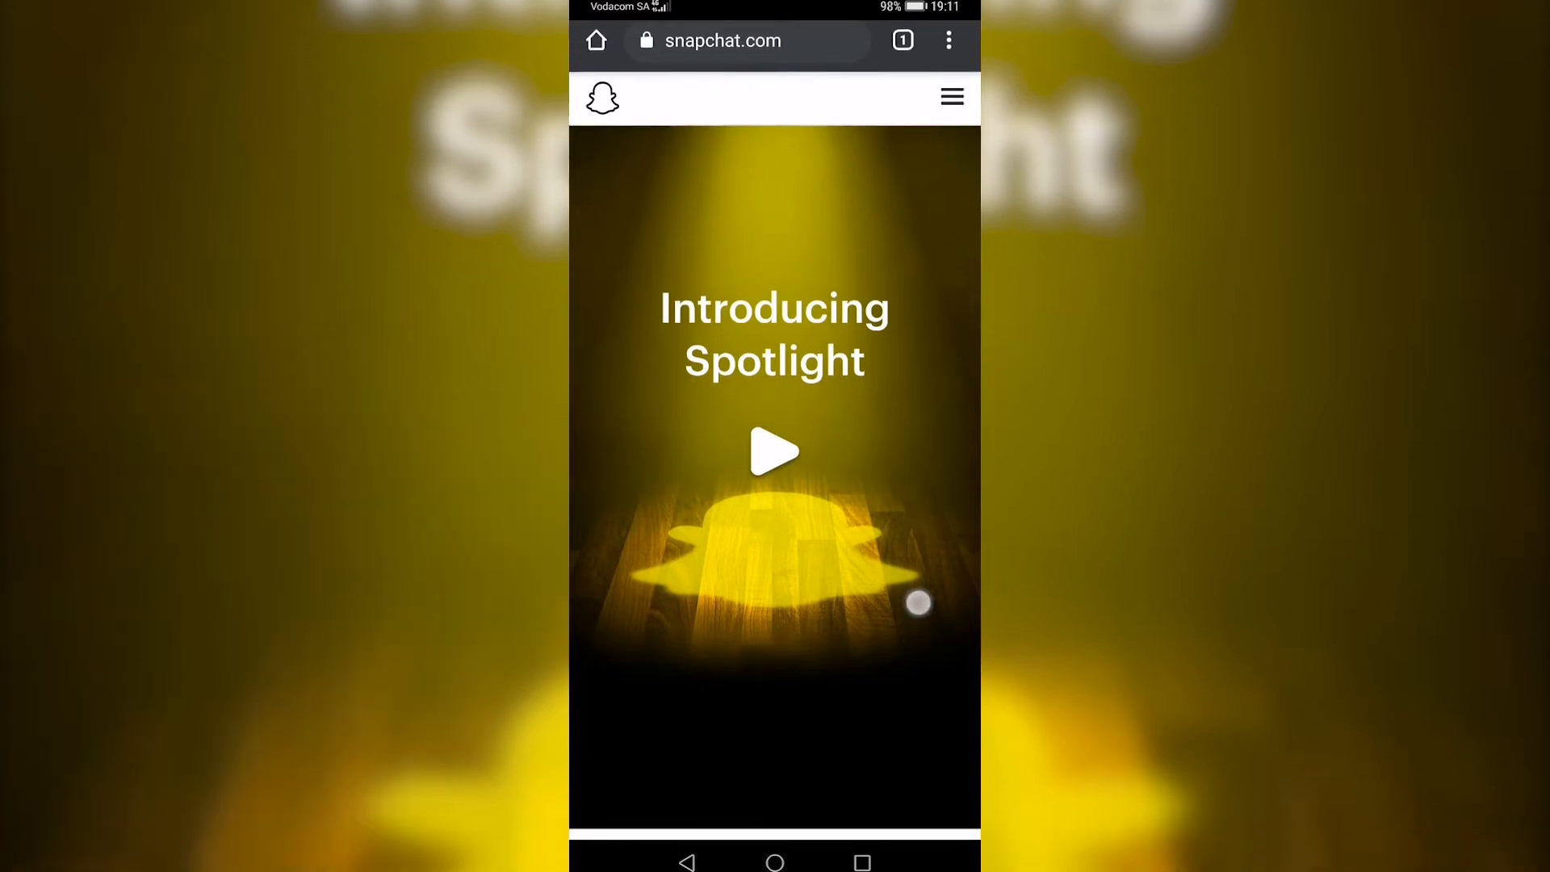
- Expand the footer's Community section and open the Support help centre
scroll("down", 3)
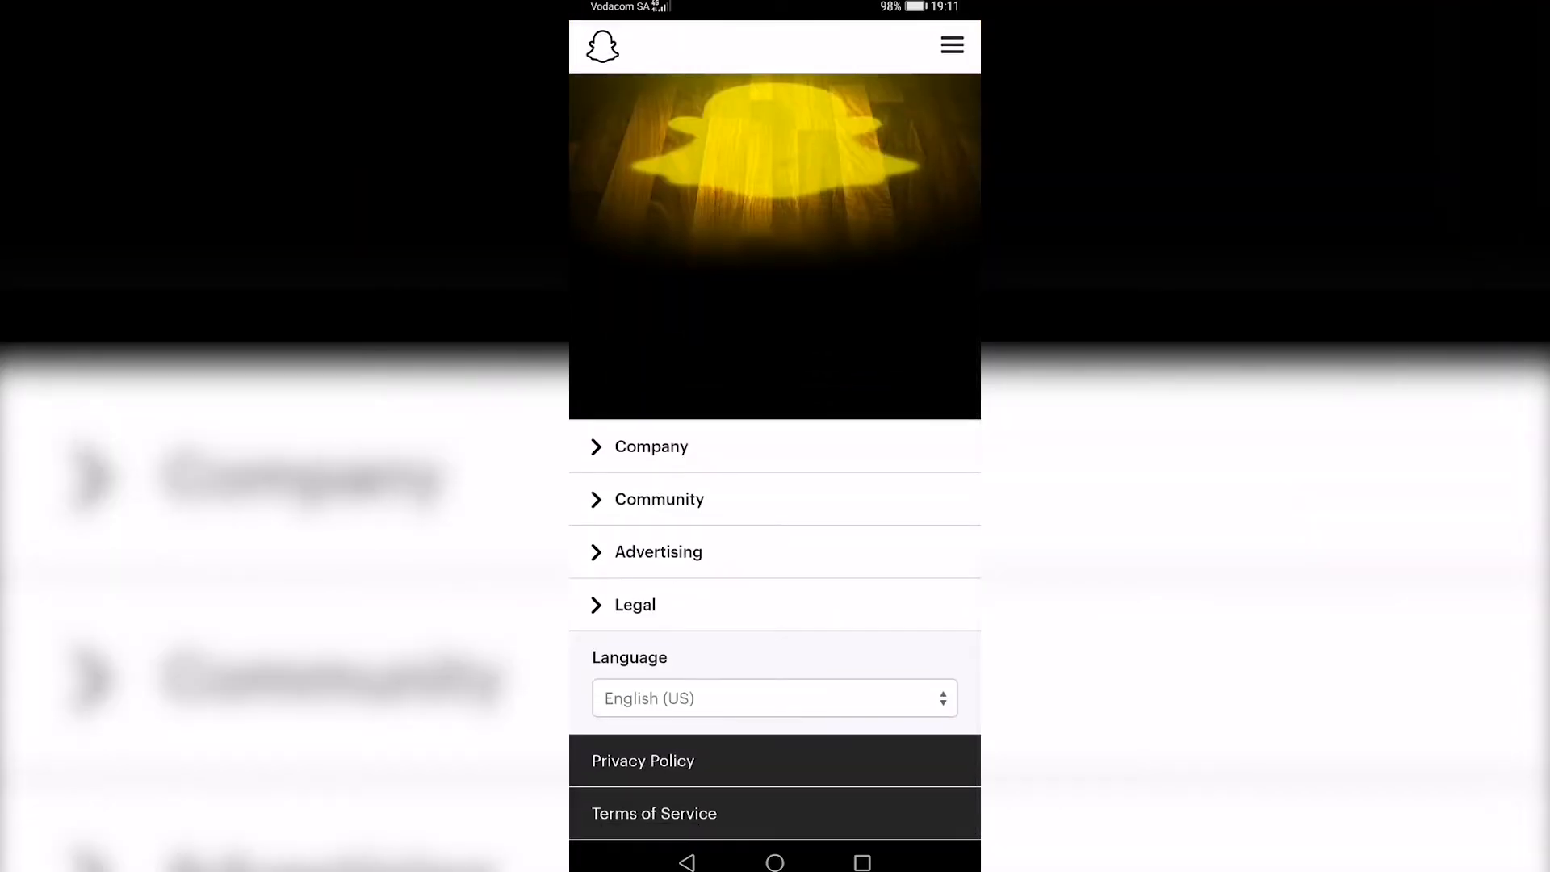
left_click(659, 499)
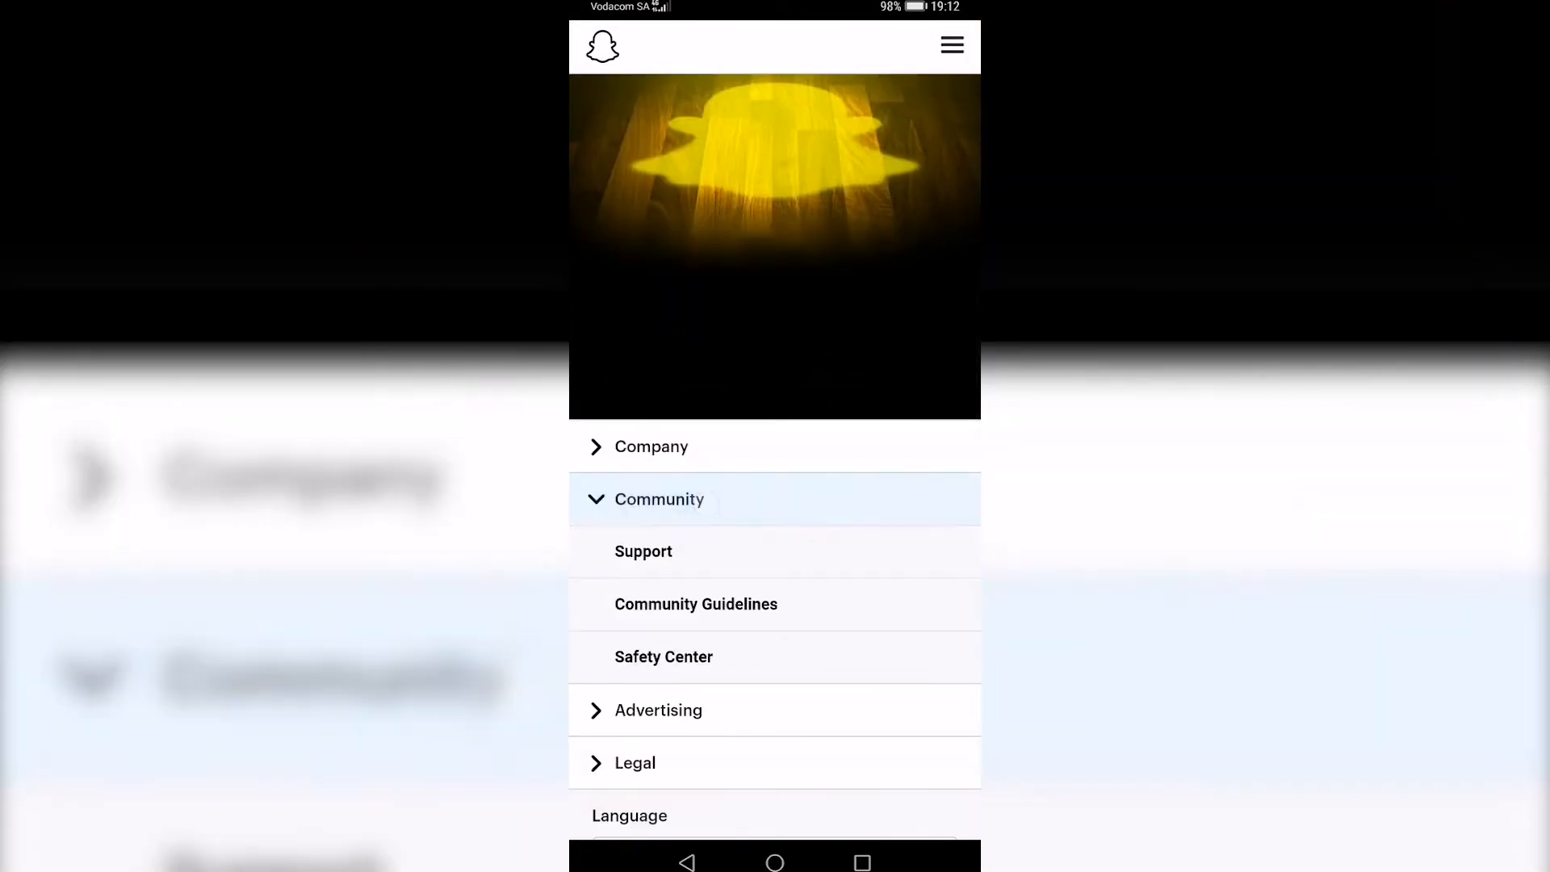
left_click(646, 552)
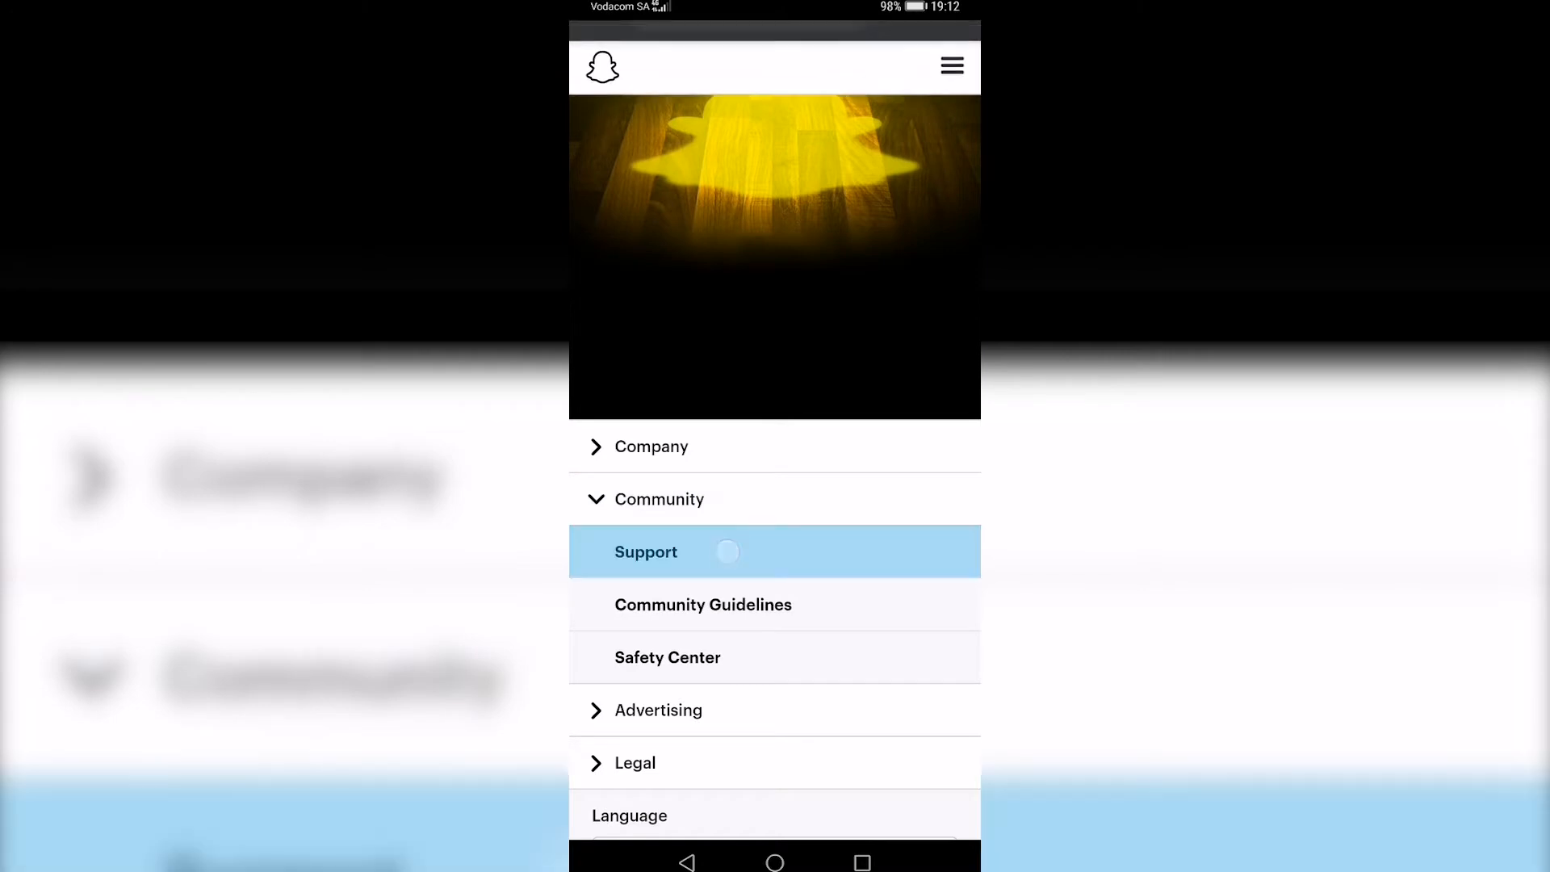
left_click(647, 552)
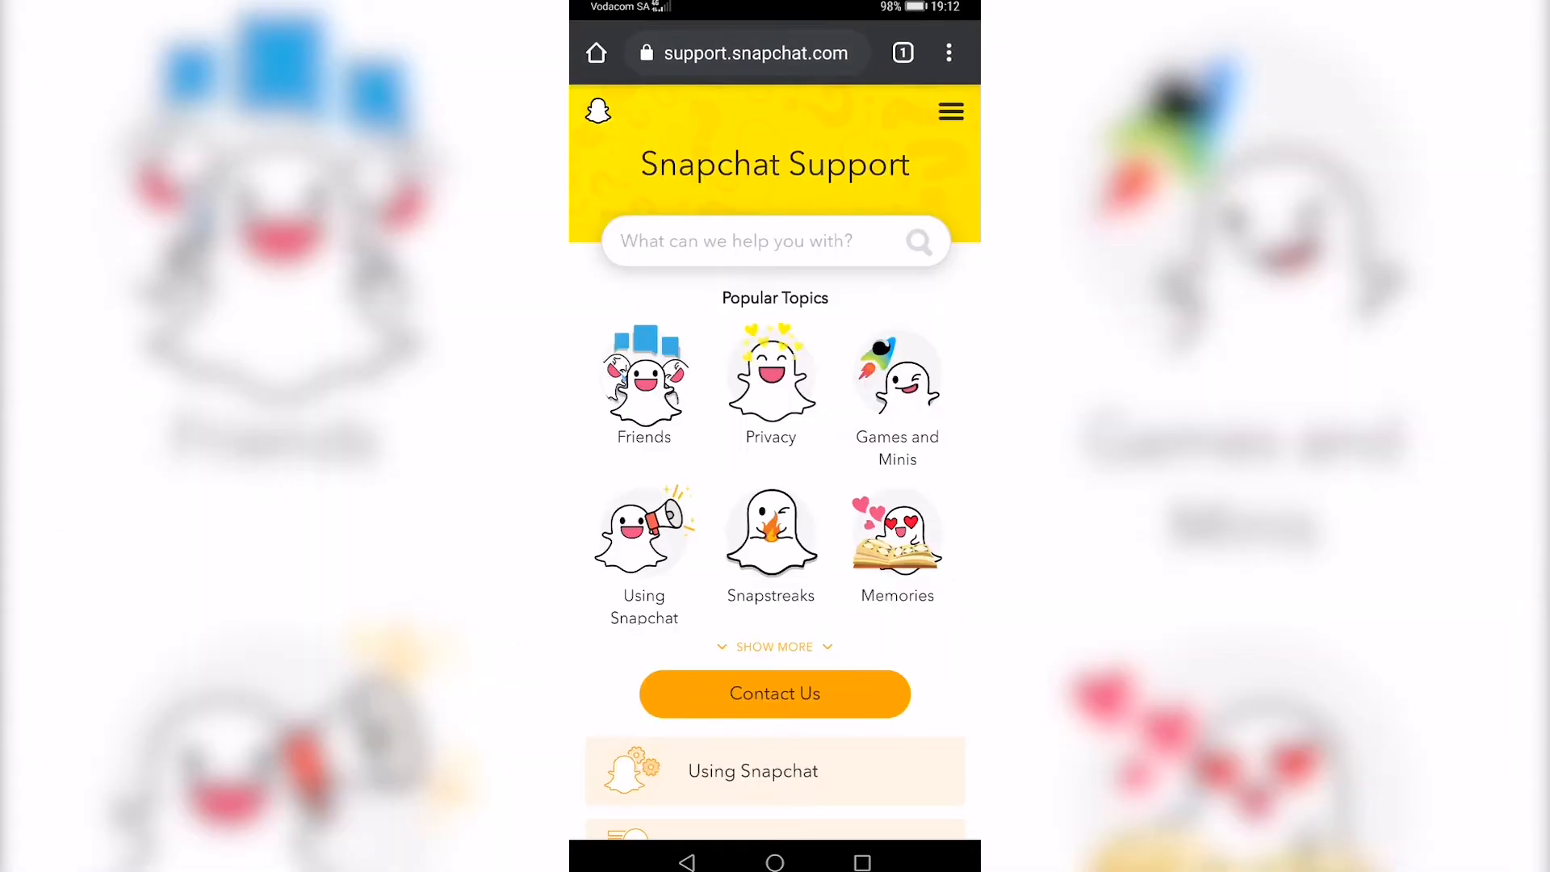
- Choose Contact Us, 'I have feedback', 'My issue is not listed', and confirm YES
left_click(774, 693)
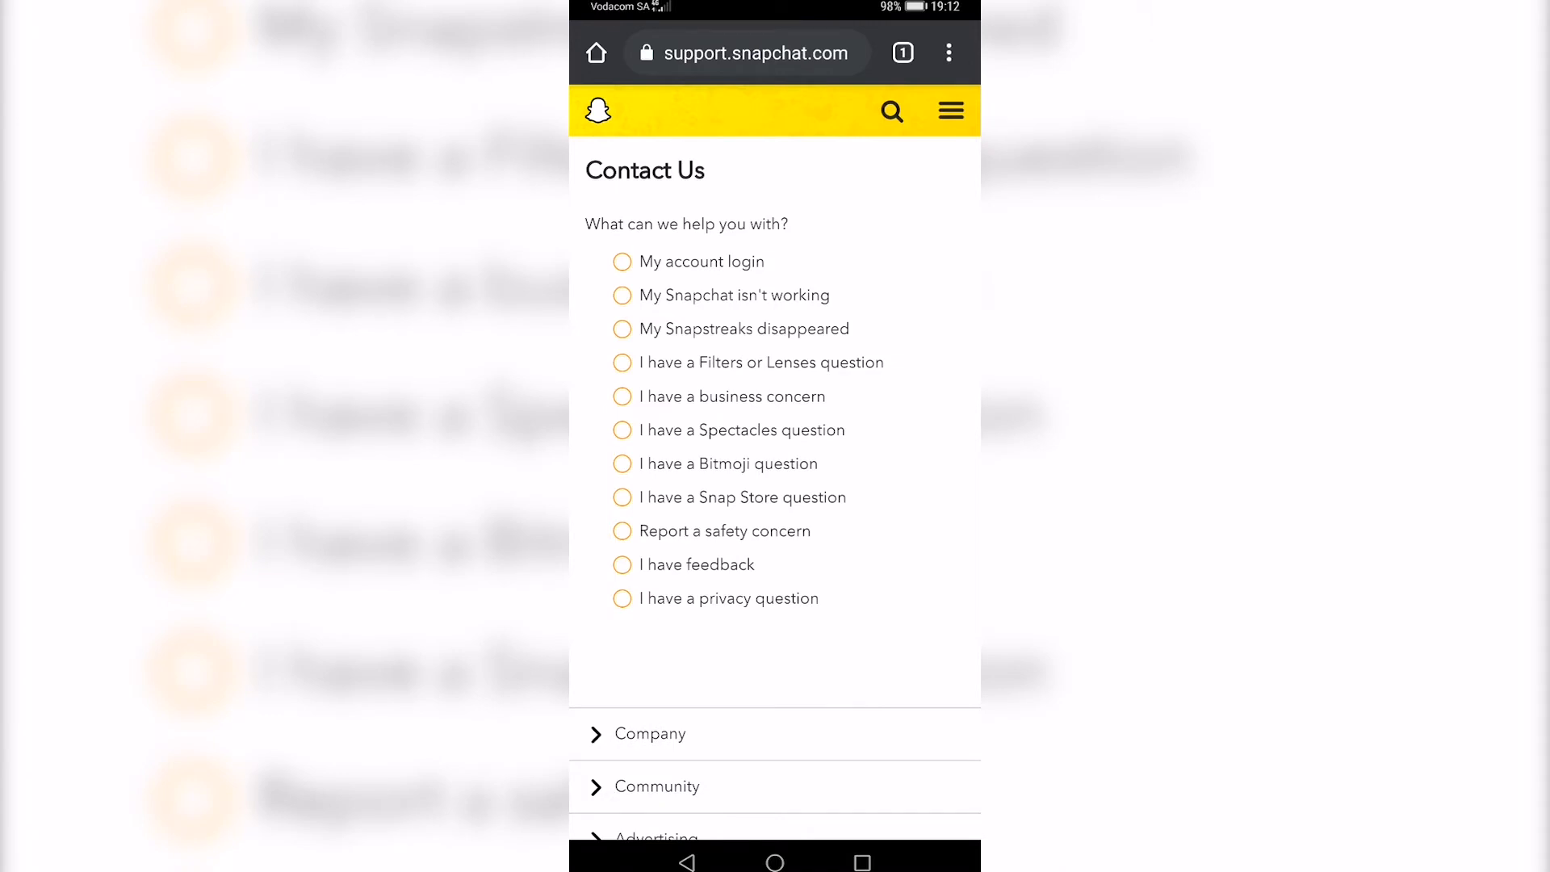
left_click(622, 576)
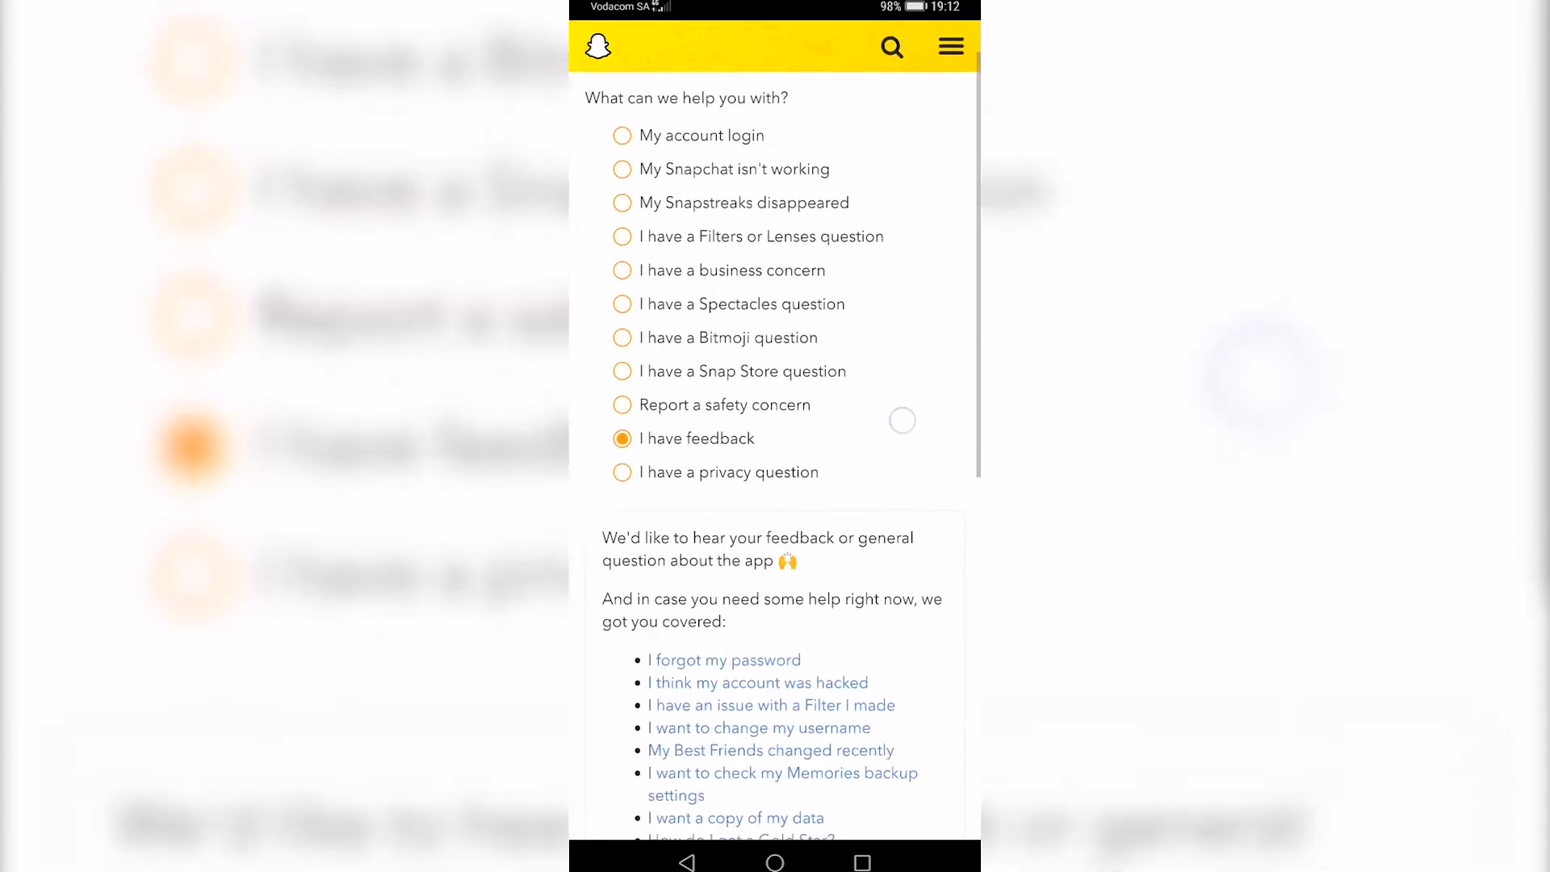
scroll("down", 3)
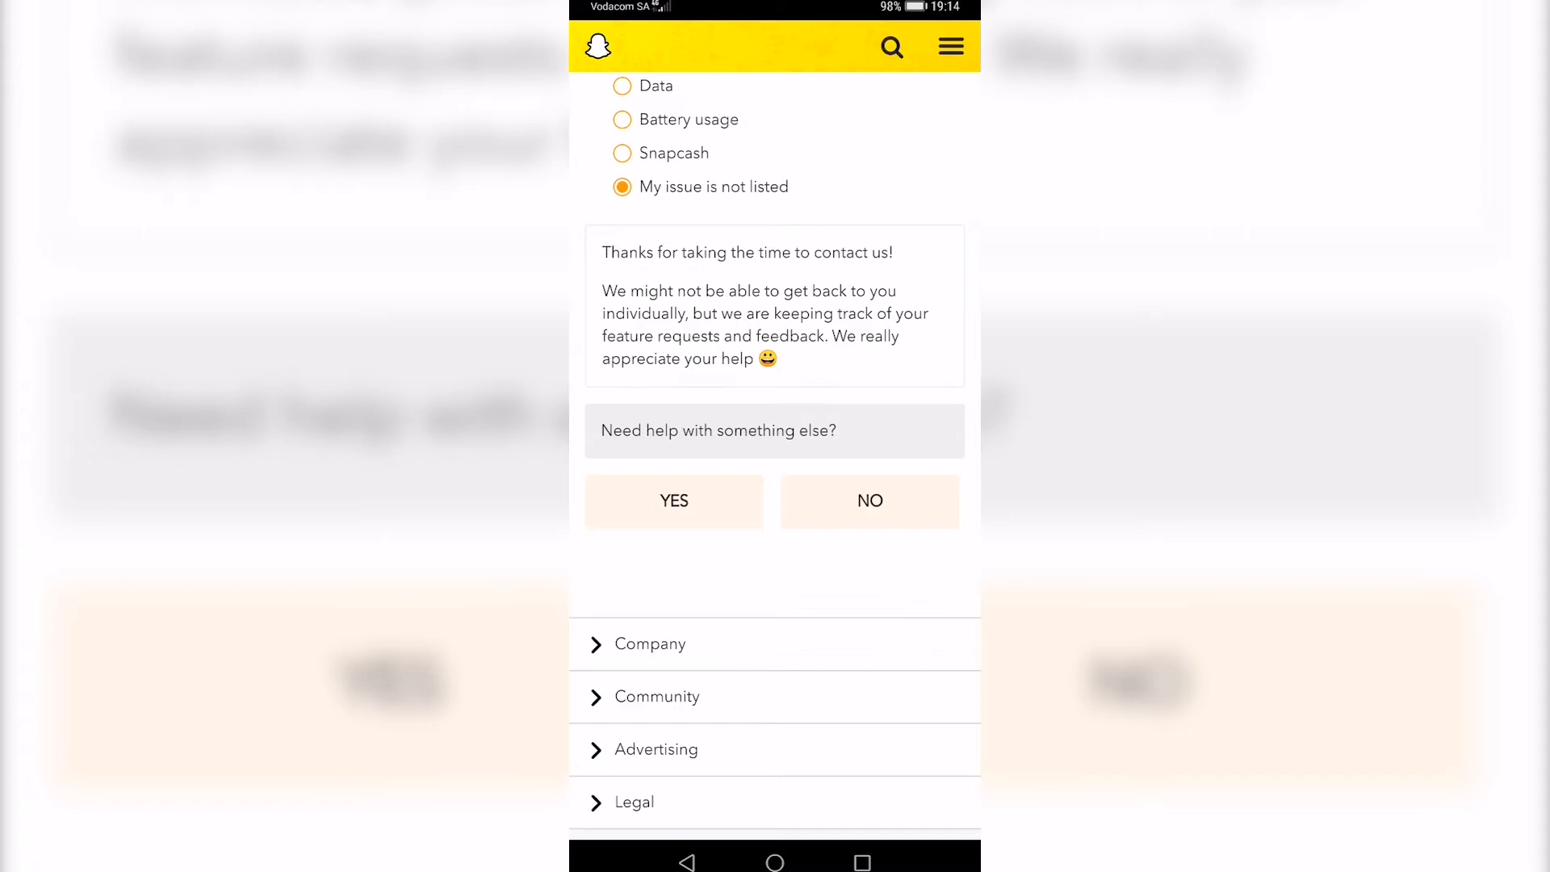
left_click(674, 502)
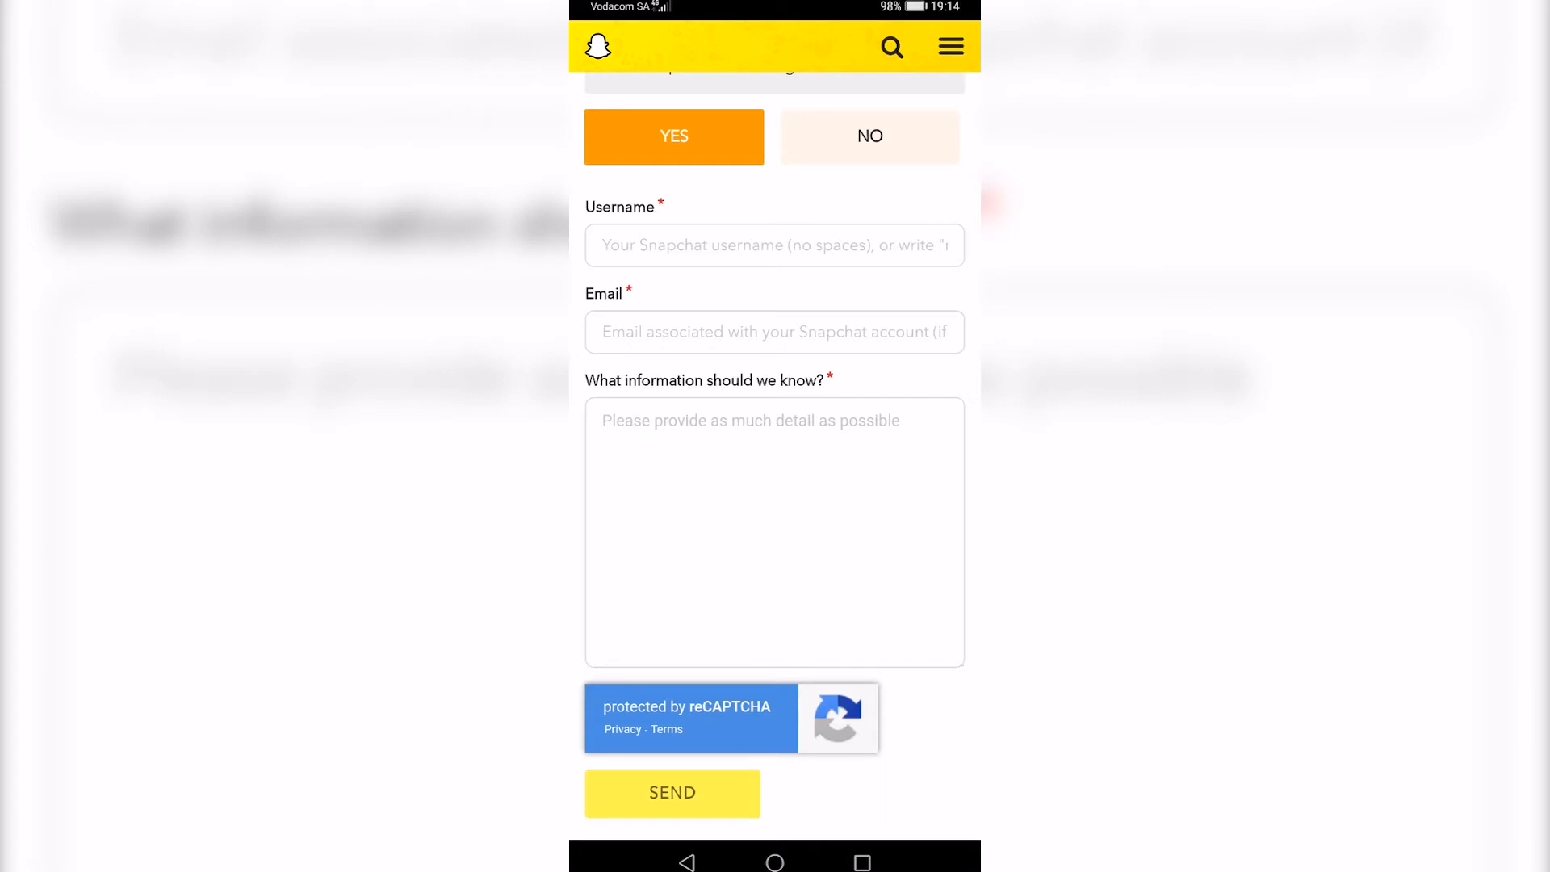
type("stevenpearson8t")
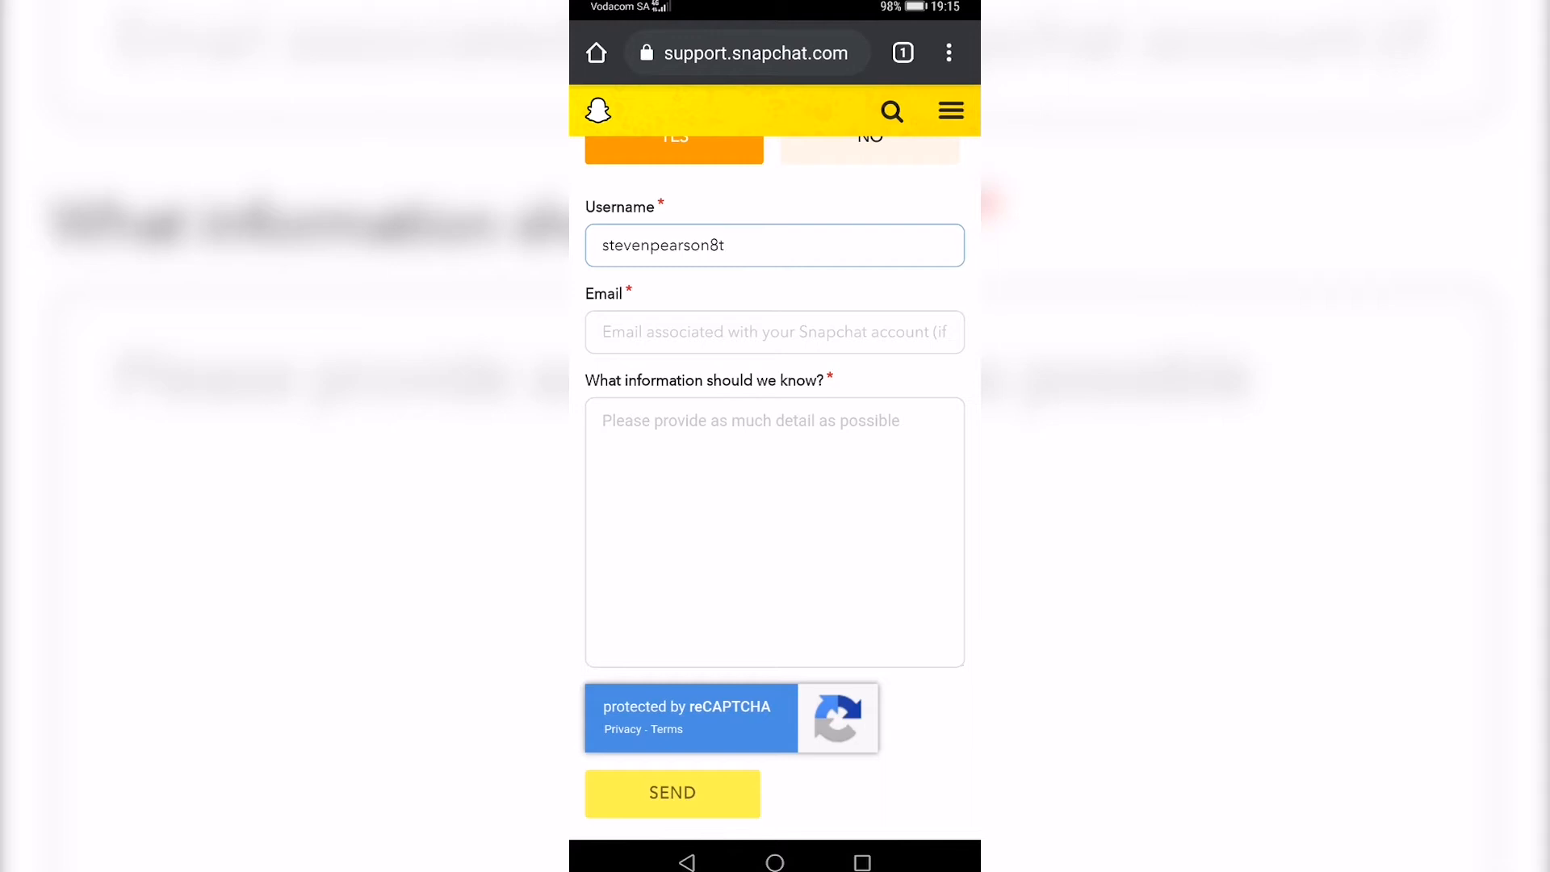
left_click(775, 246)
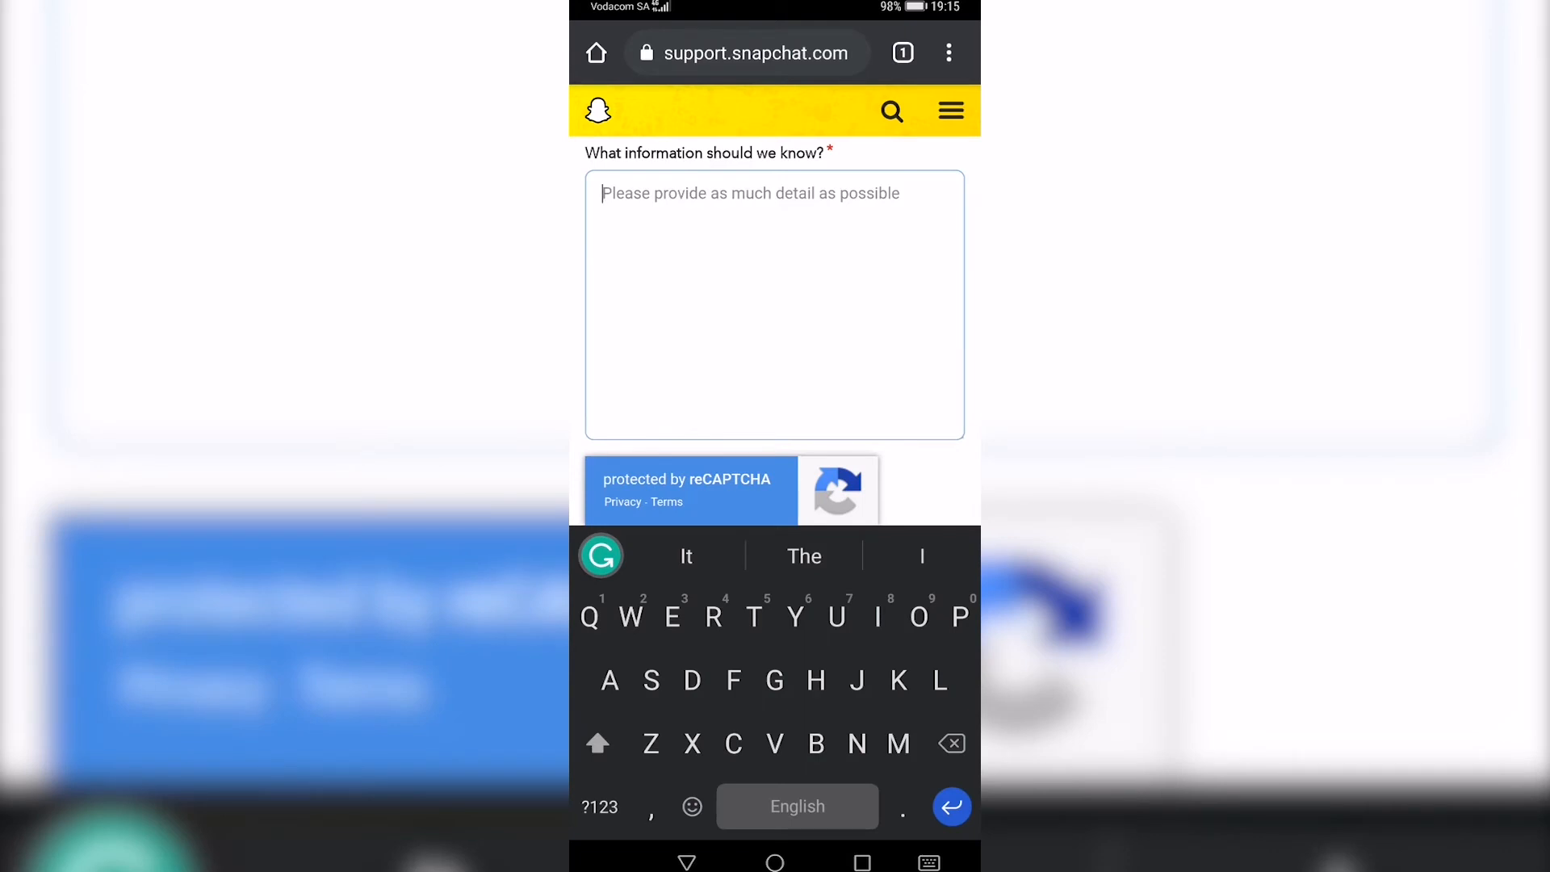
- Type a message starting 'Hi' requesting a username change due to a sign-up mistake
type("Hi")
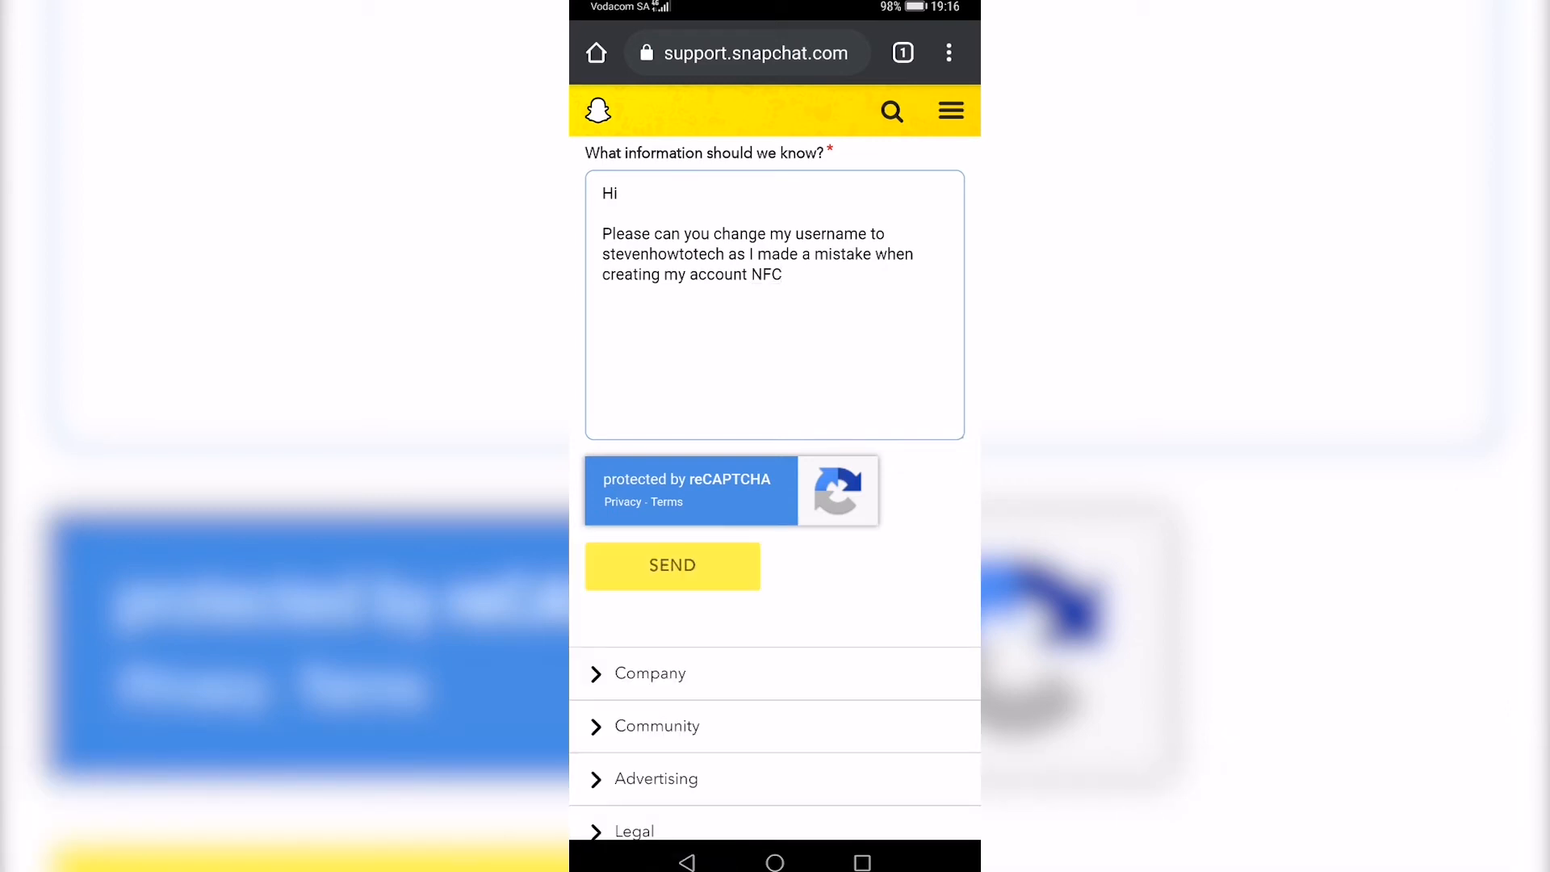
left_click(782, 275)
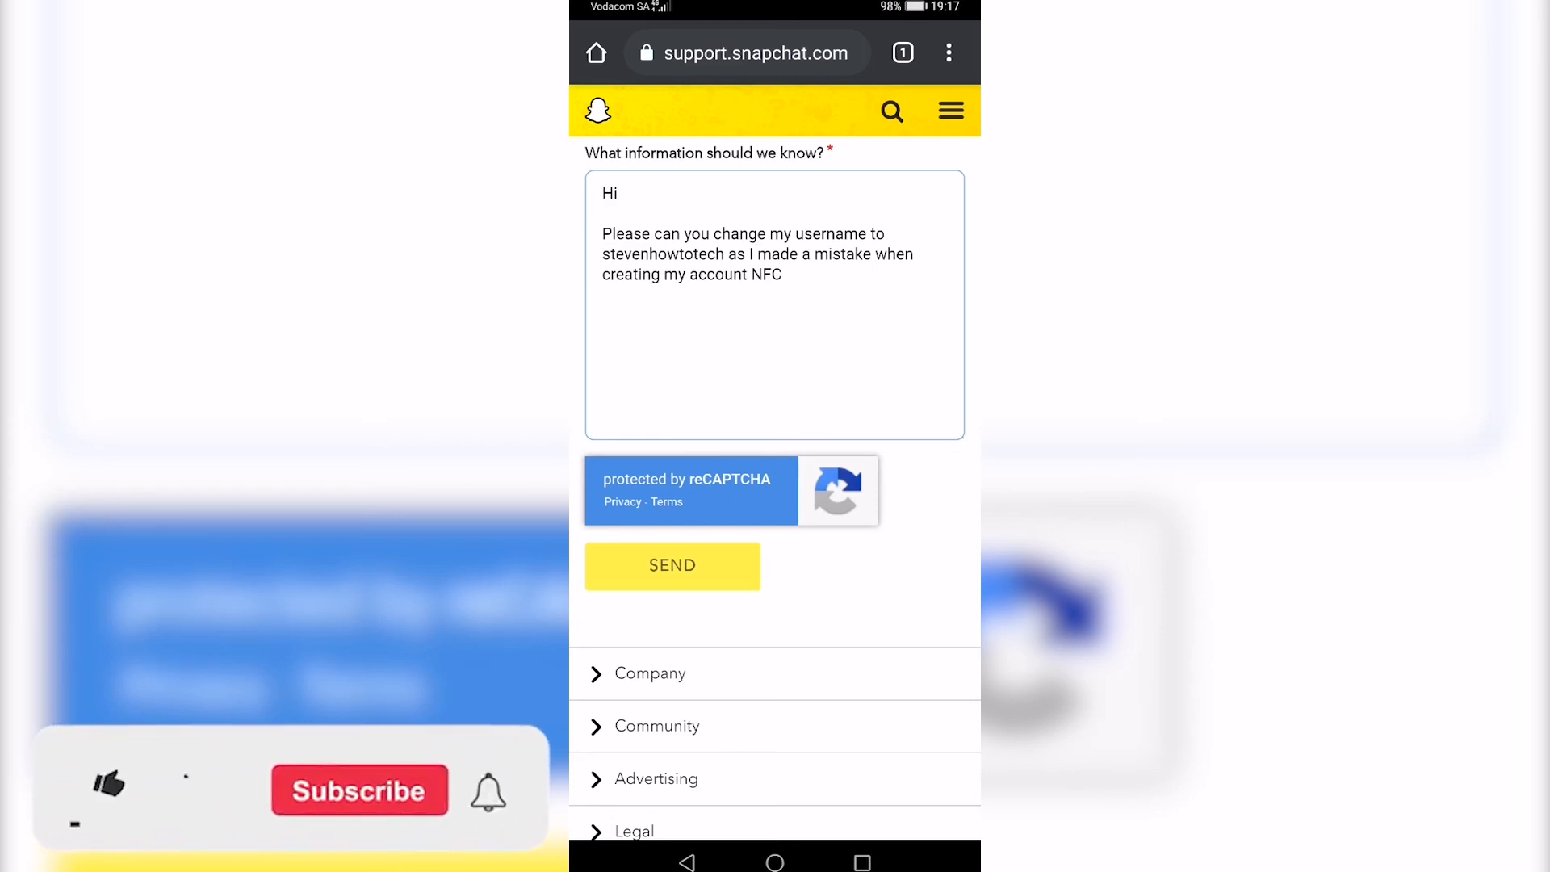
left_click(109, 784)
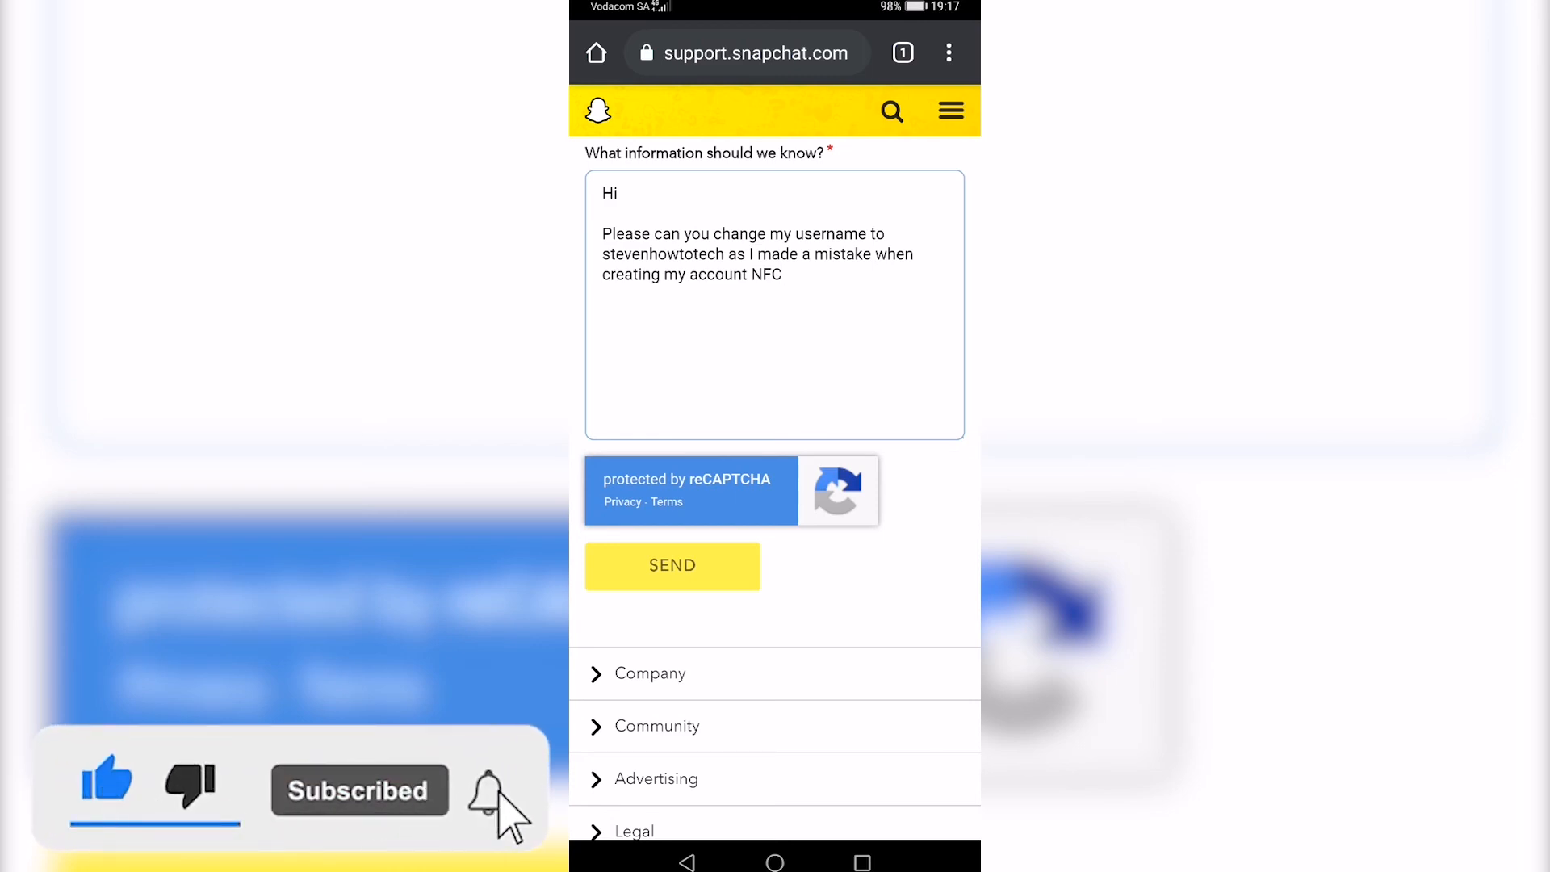
left_click(493, 789)
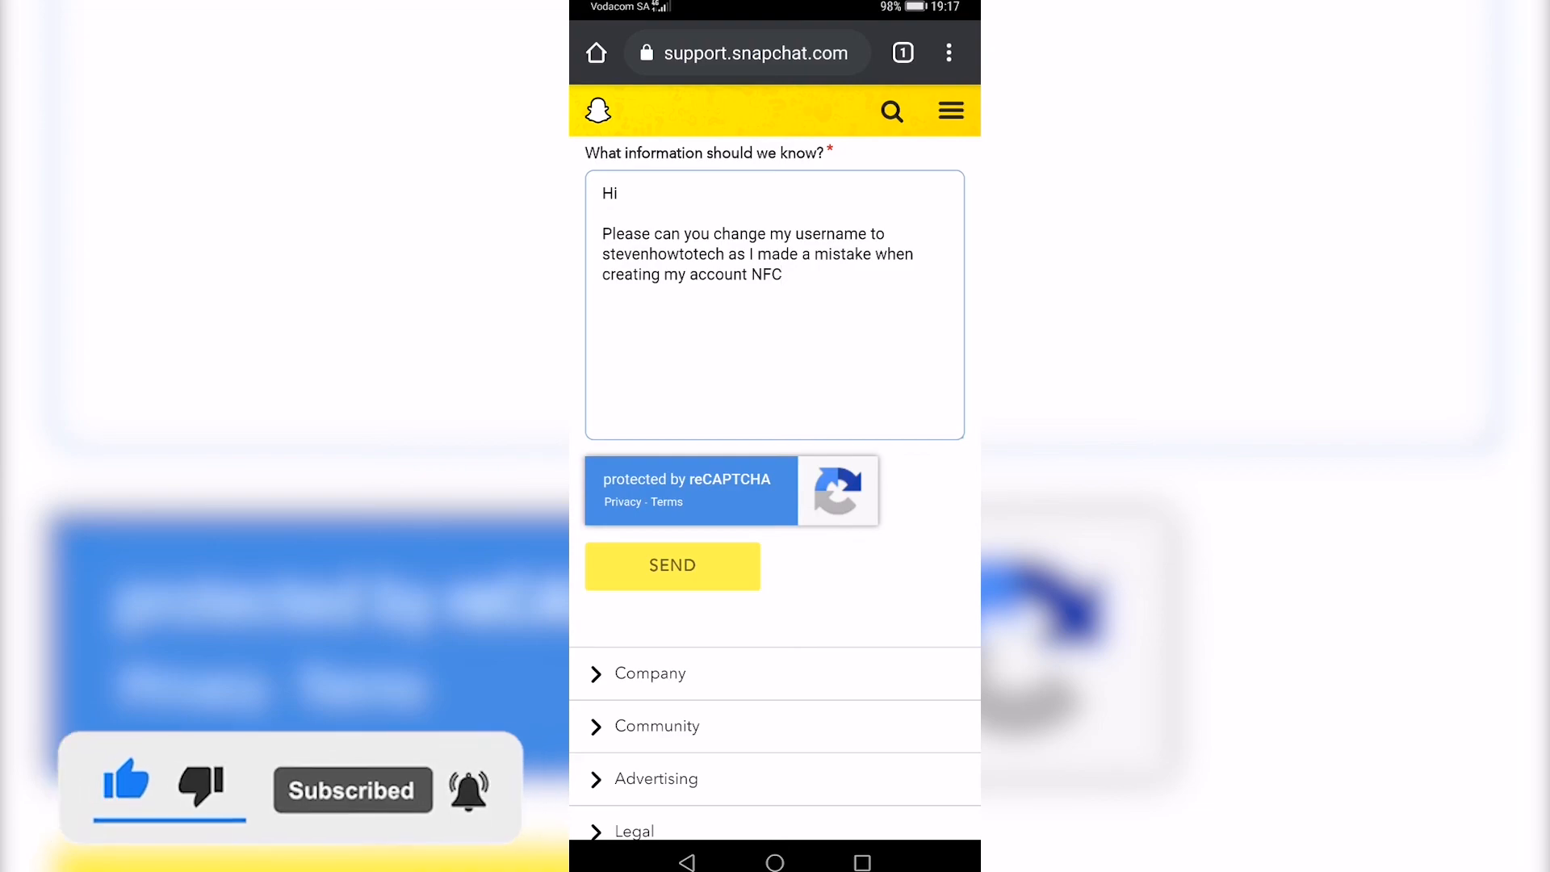